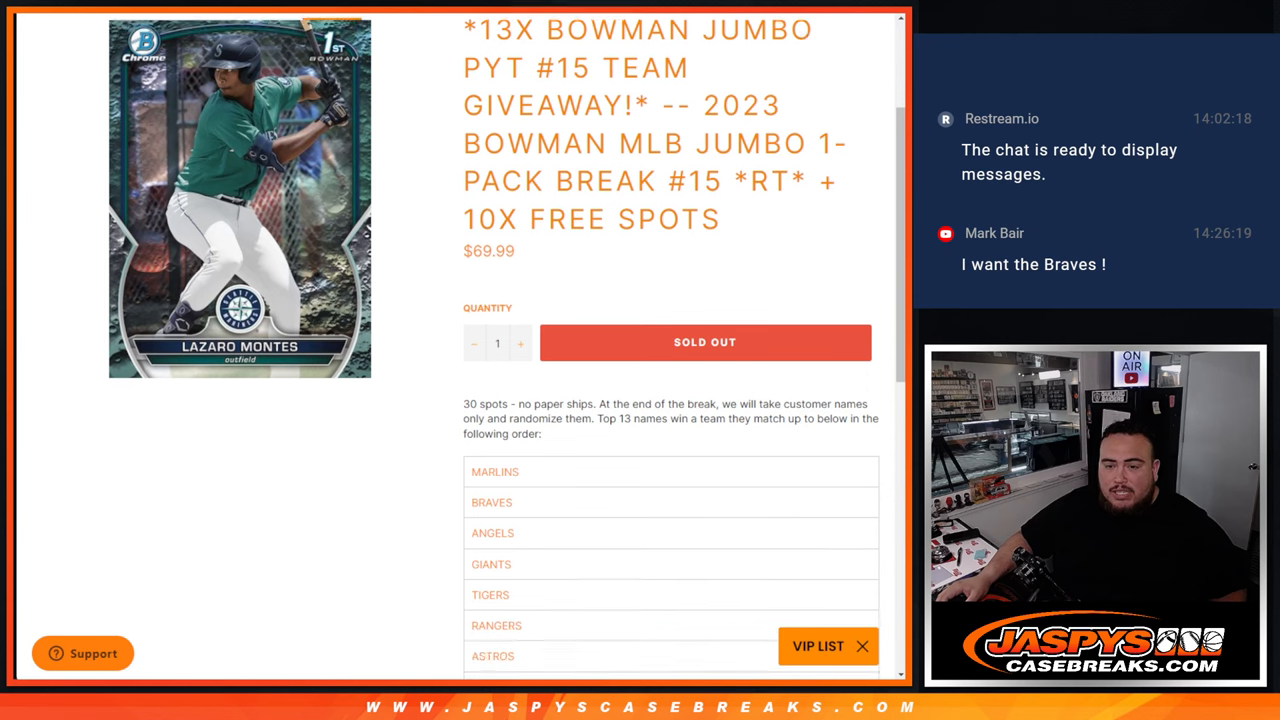
Scroll Jaspy's Case Breaks product page to the Bowman Jumbo break's team order
{"action": "scroll", "scroll_direction": "down", "scroll_amount": 3}
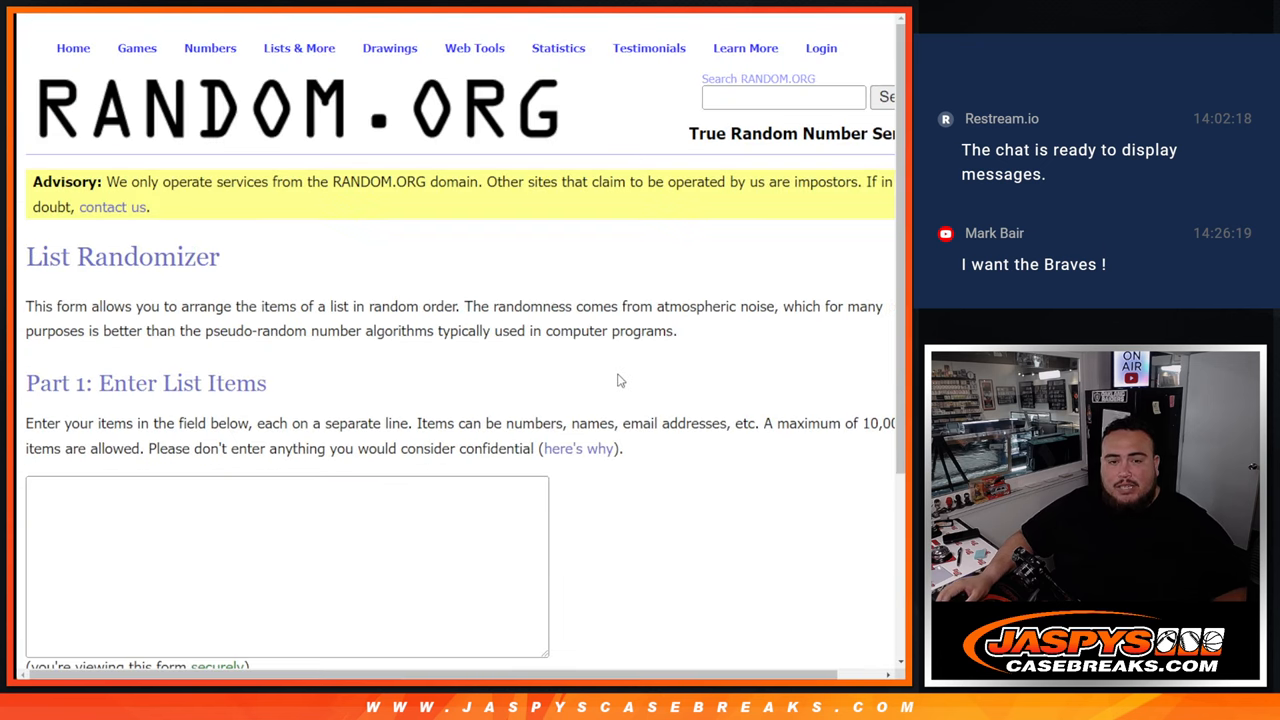
{"action": "scroll", "scroll_direction": "down", "scroll_amount": 3}
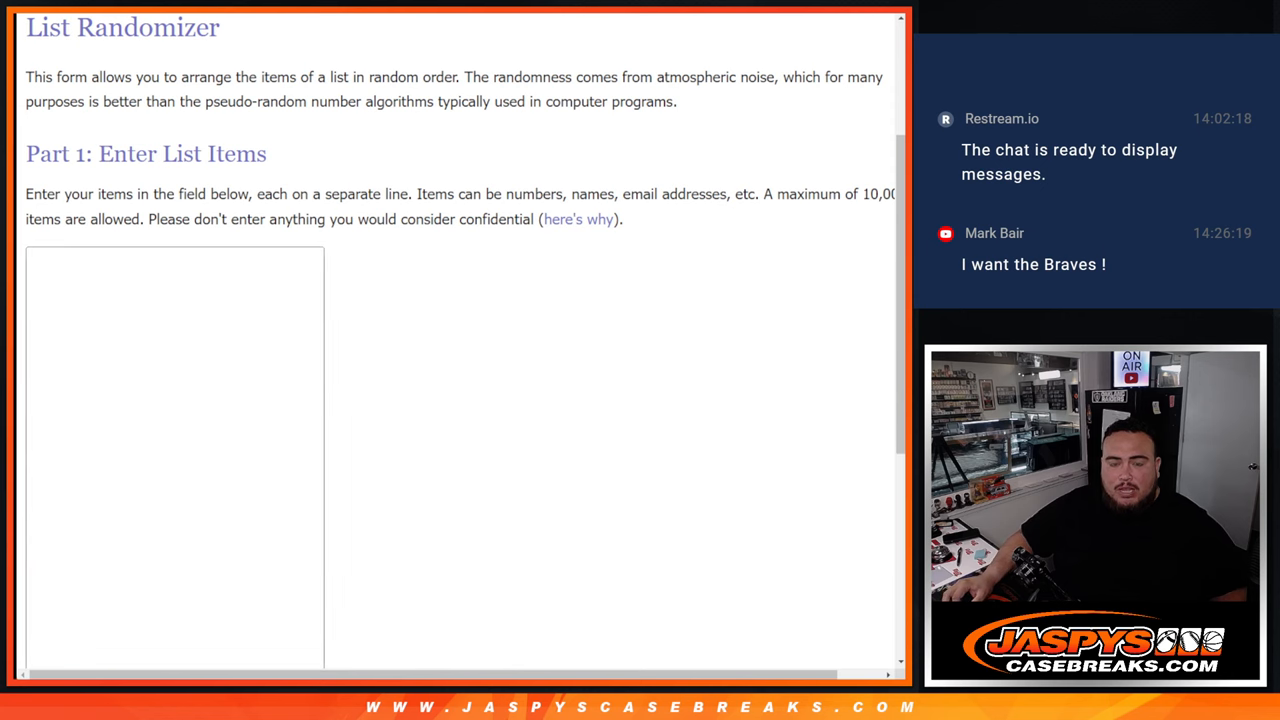
{"action": "scroll", "scroll_direction": "down", "scroll_amount": 3}
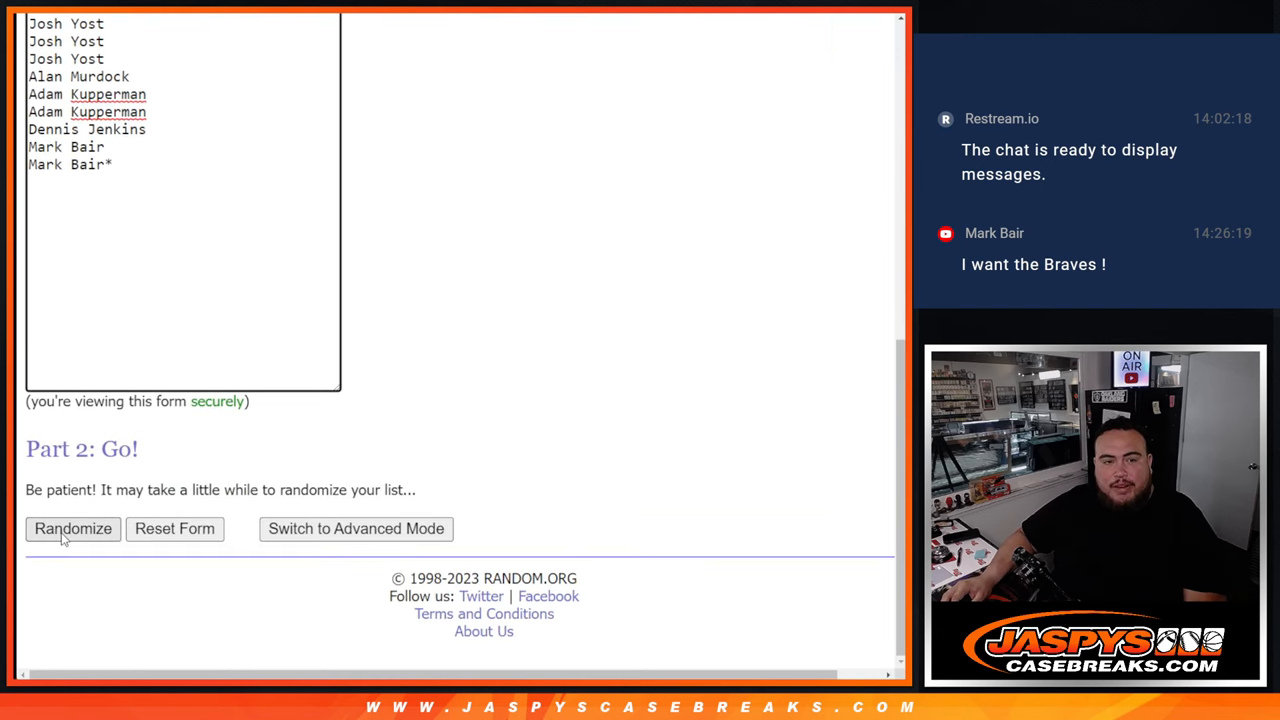
{"action": "left_click", "coordinate": [73, 528]}
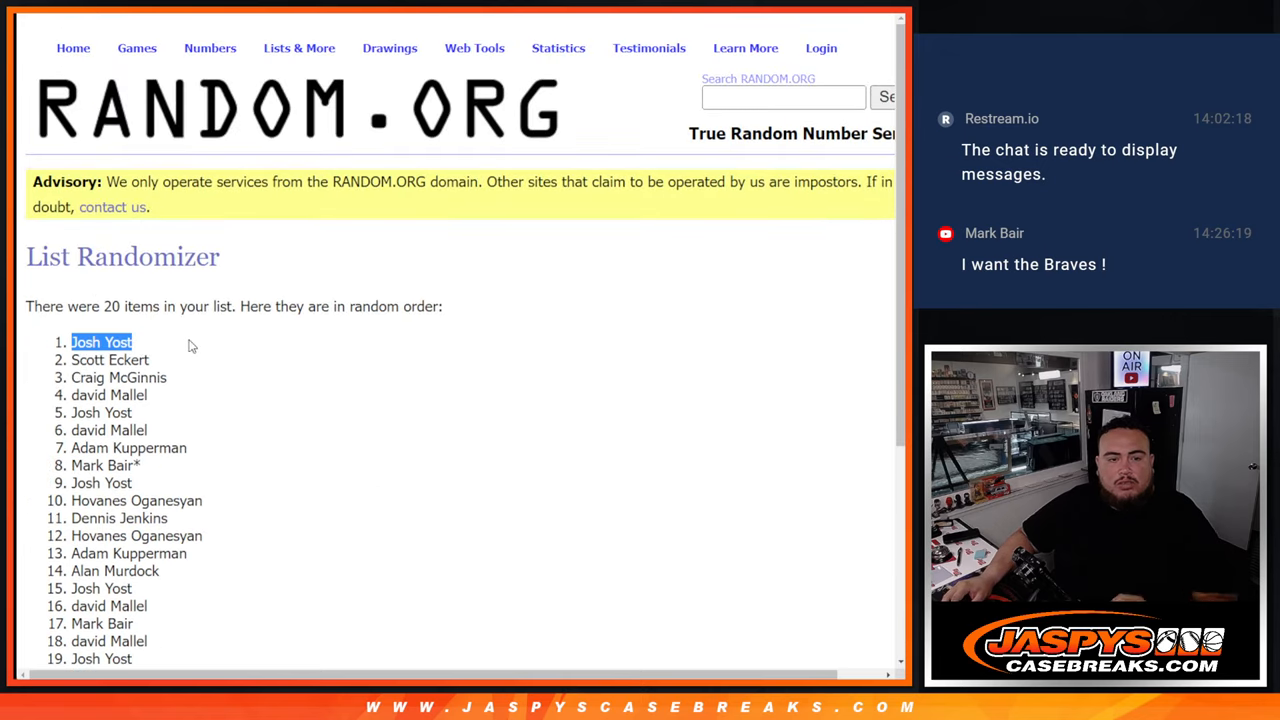
Copy the top ten shuffled names back under the list, each marked with ^
{"action": "left_click_drag", "start_coordinate": [101, 342], "coordinate": [113, 412]}
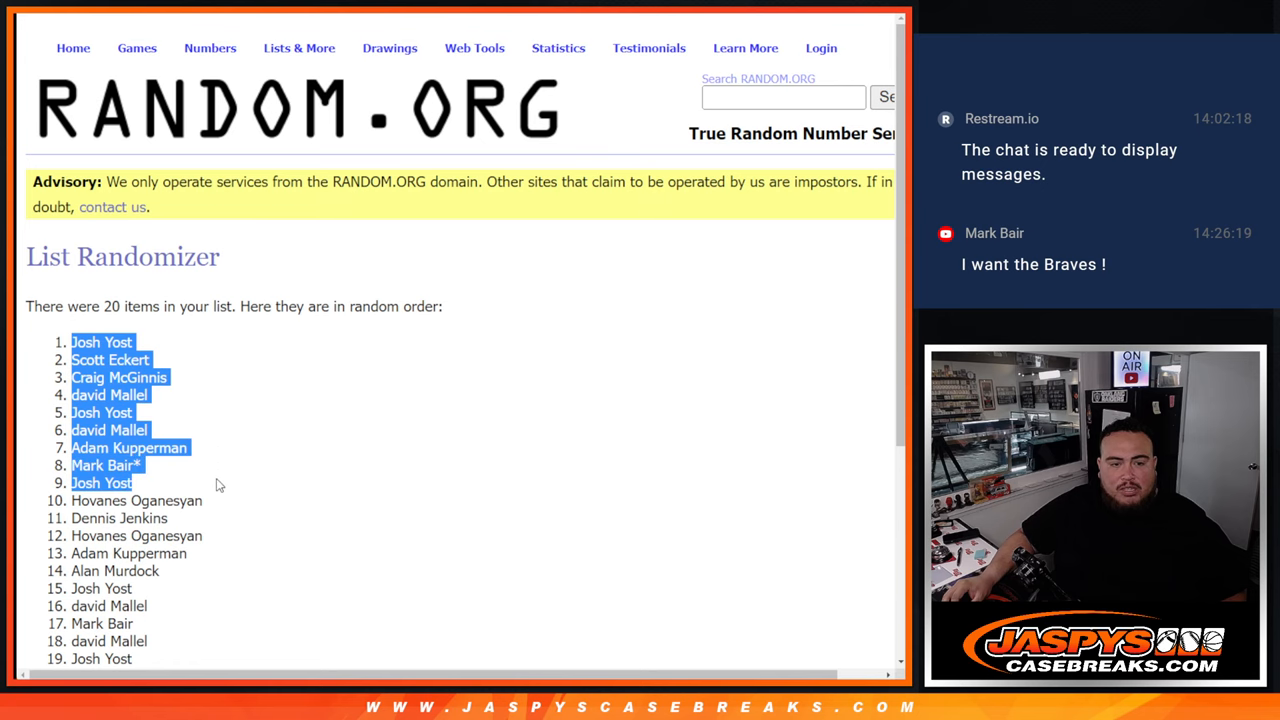
{"action": "scroll", "scroll_direction": "down", "scroll_amount": 3}
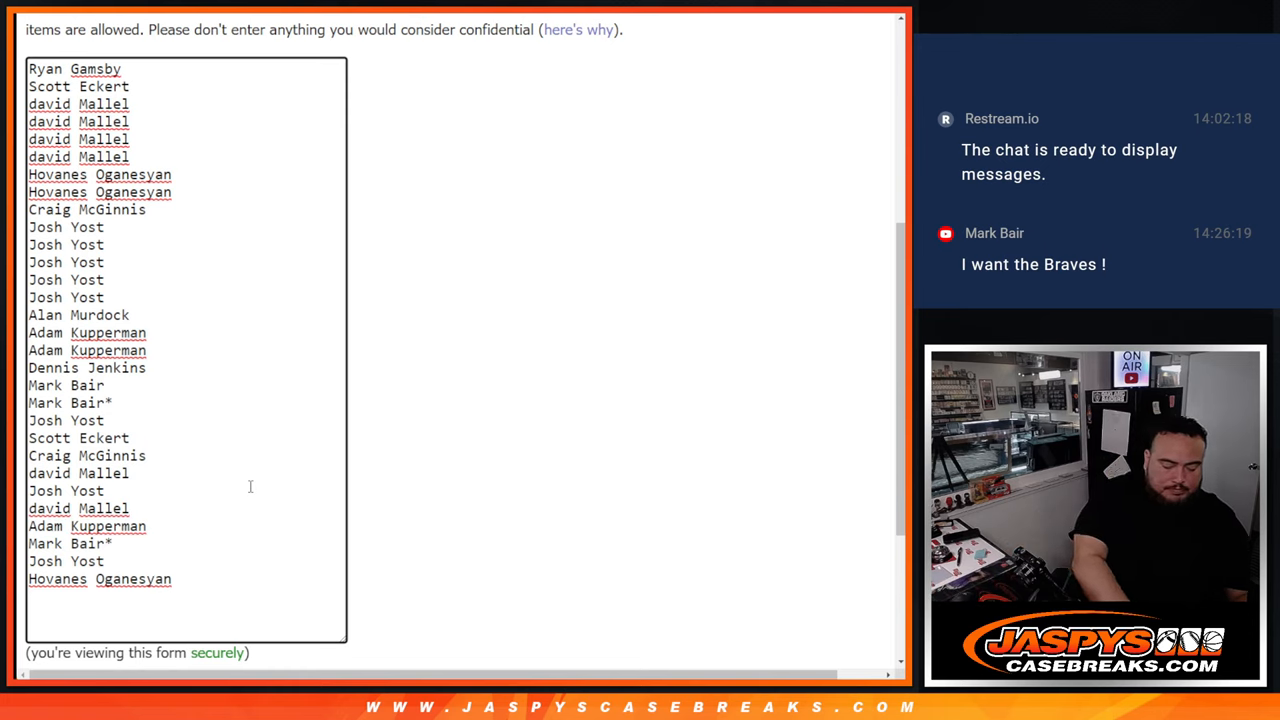
{"action": "type", "text": "^"}
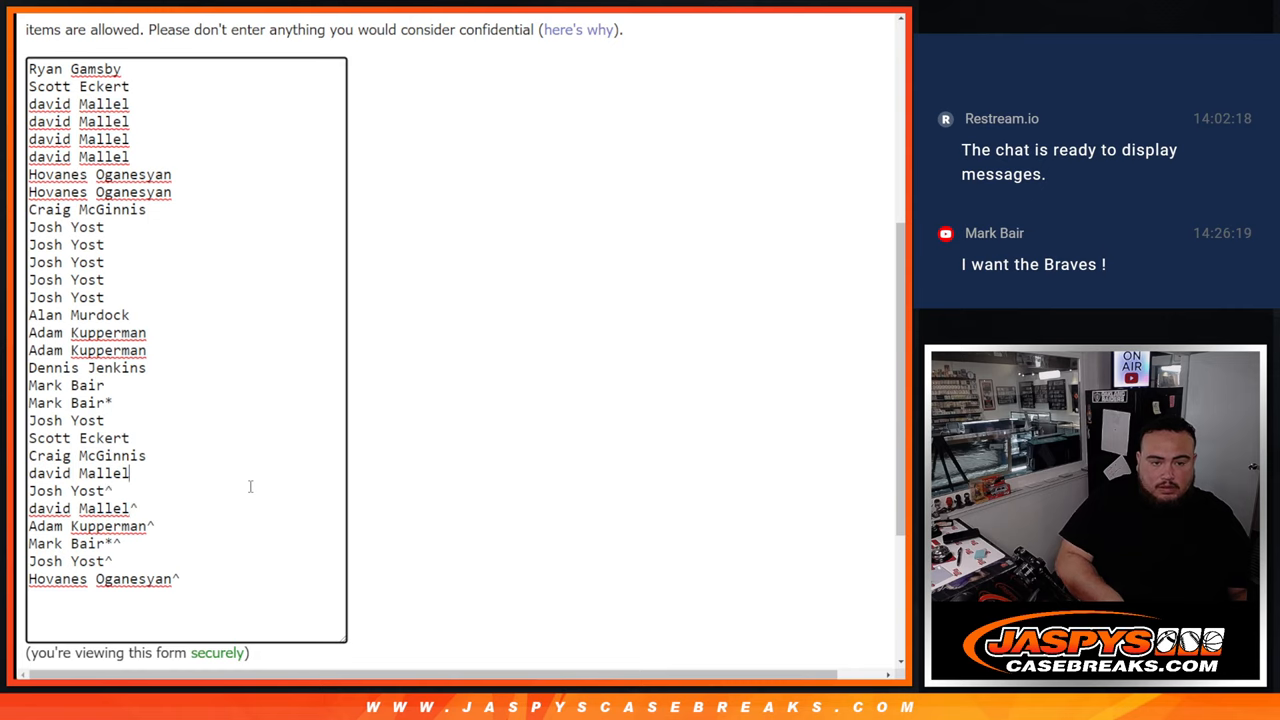
{"action": "type", "text": "^"}
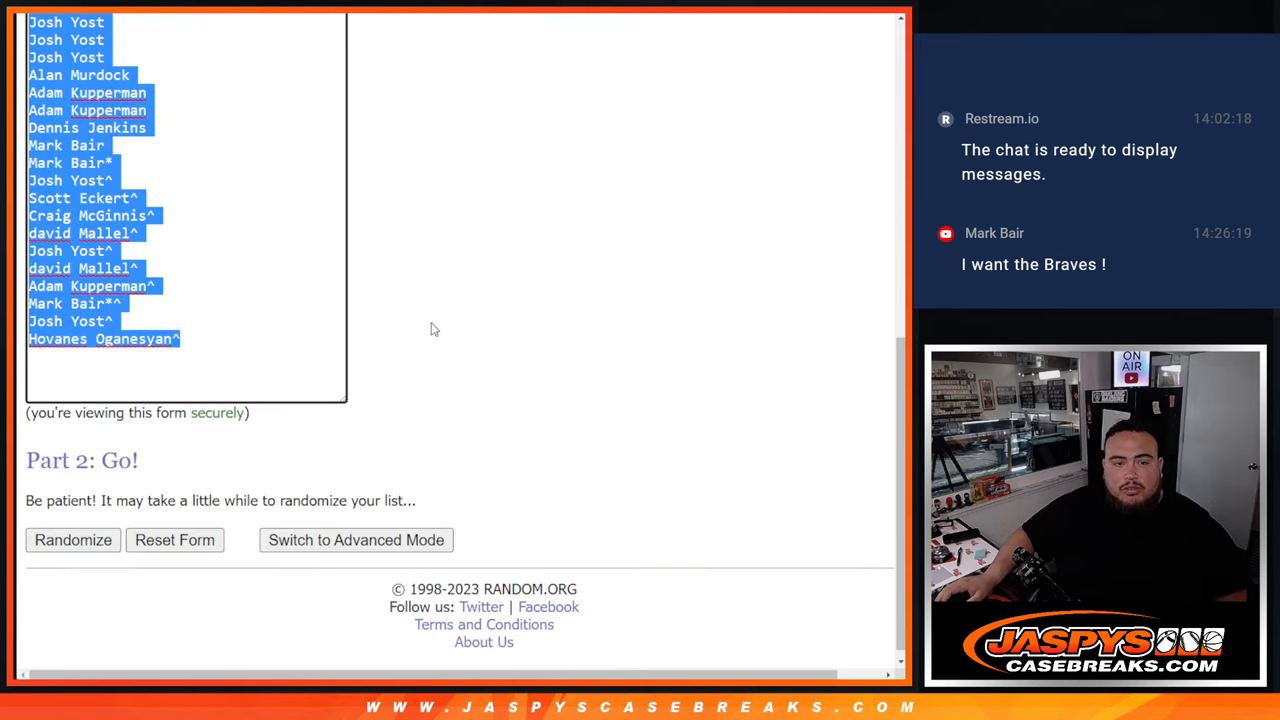
Shuffle the 30-name list twice, then reshuffle the 30-team list
{"action": "left_click", "coordinate": [72, 539]}
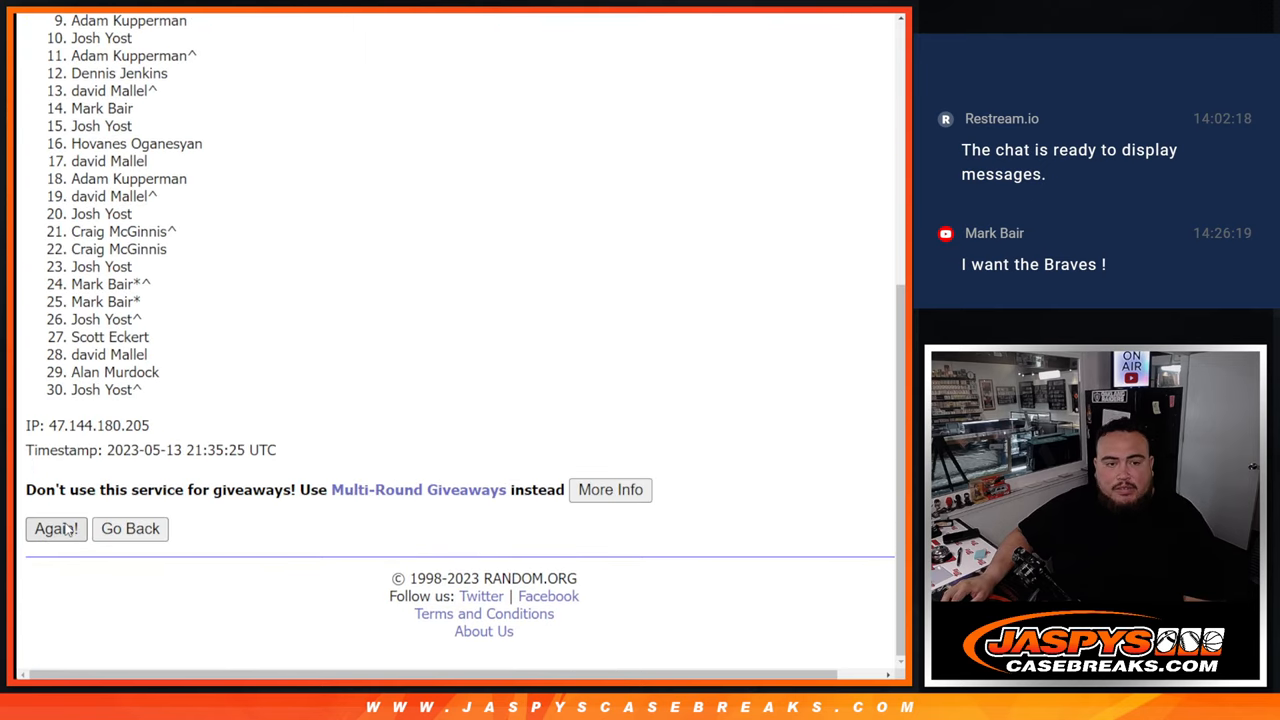
{"action": "left_click", "coordinate": [55, 528]}
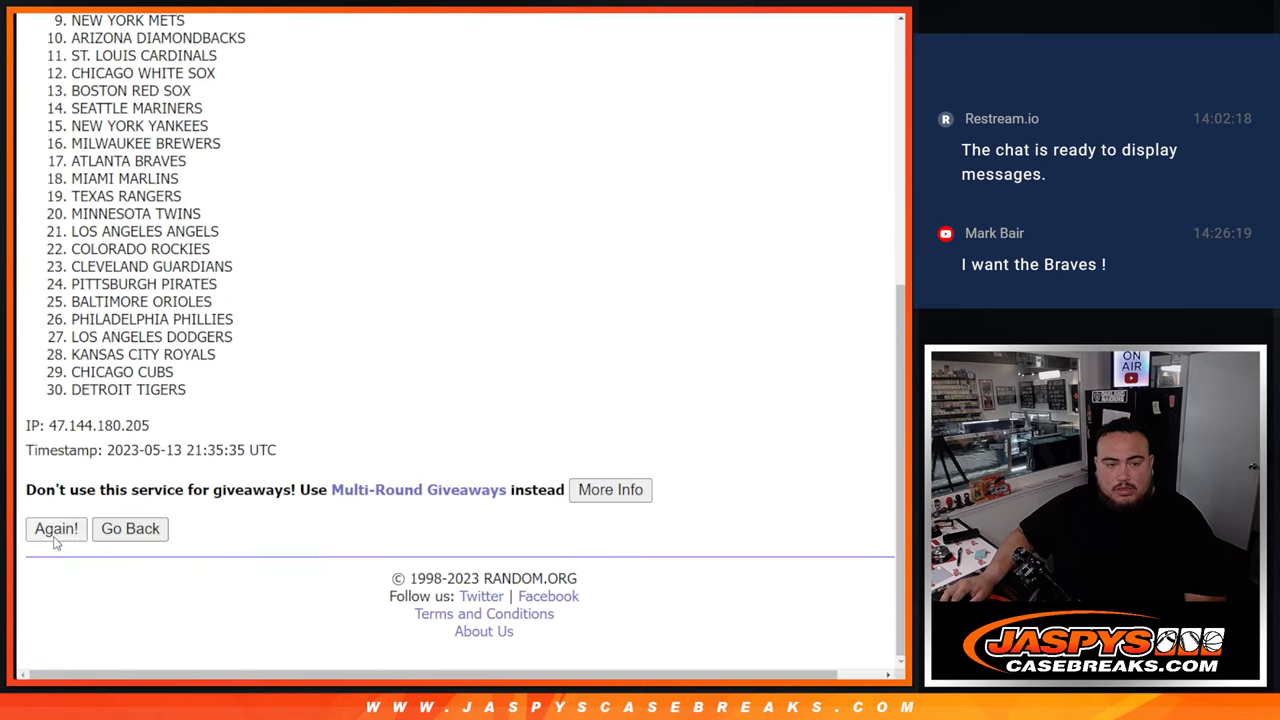
{"action": "left_click", "coordinate": [55, 528]}
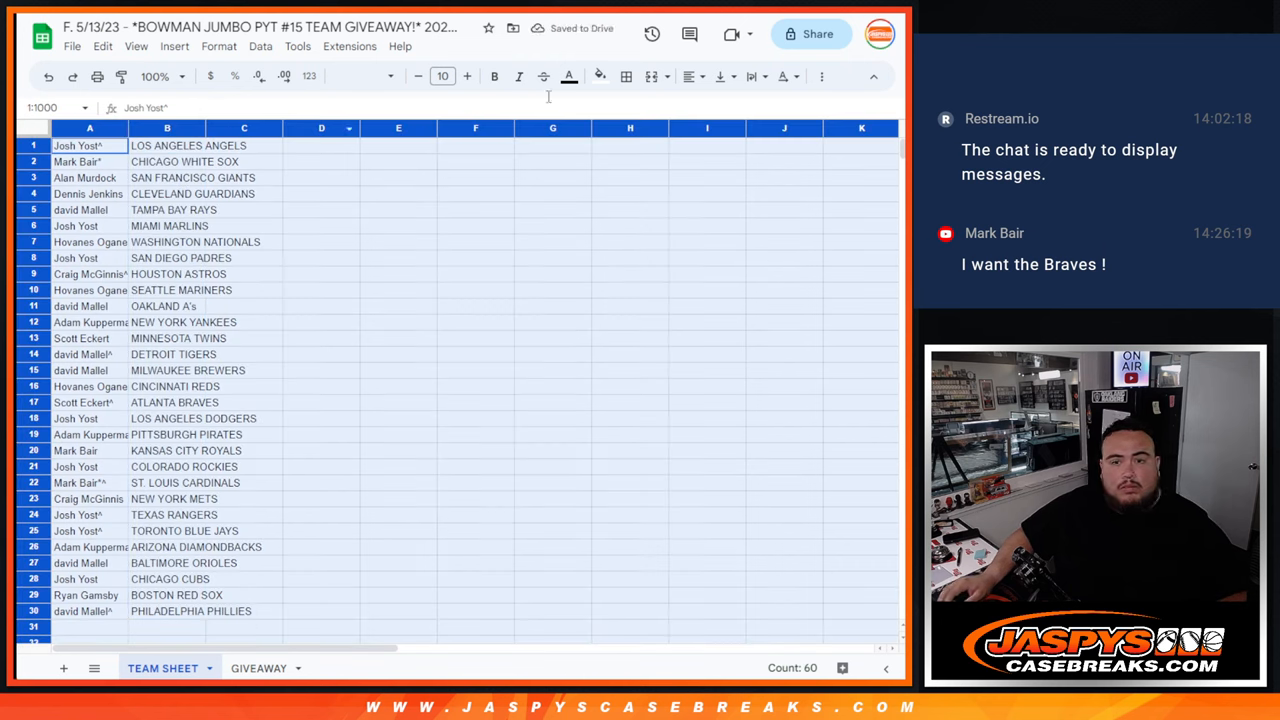
Sort the TEAM SHEET by column B and preview it as a one-page bordered table
{"action": "left_click", "coordinate": [442, 76]}
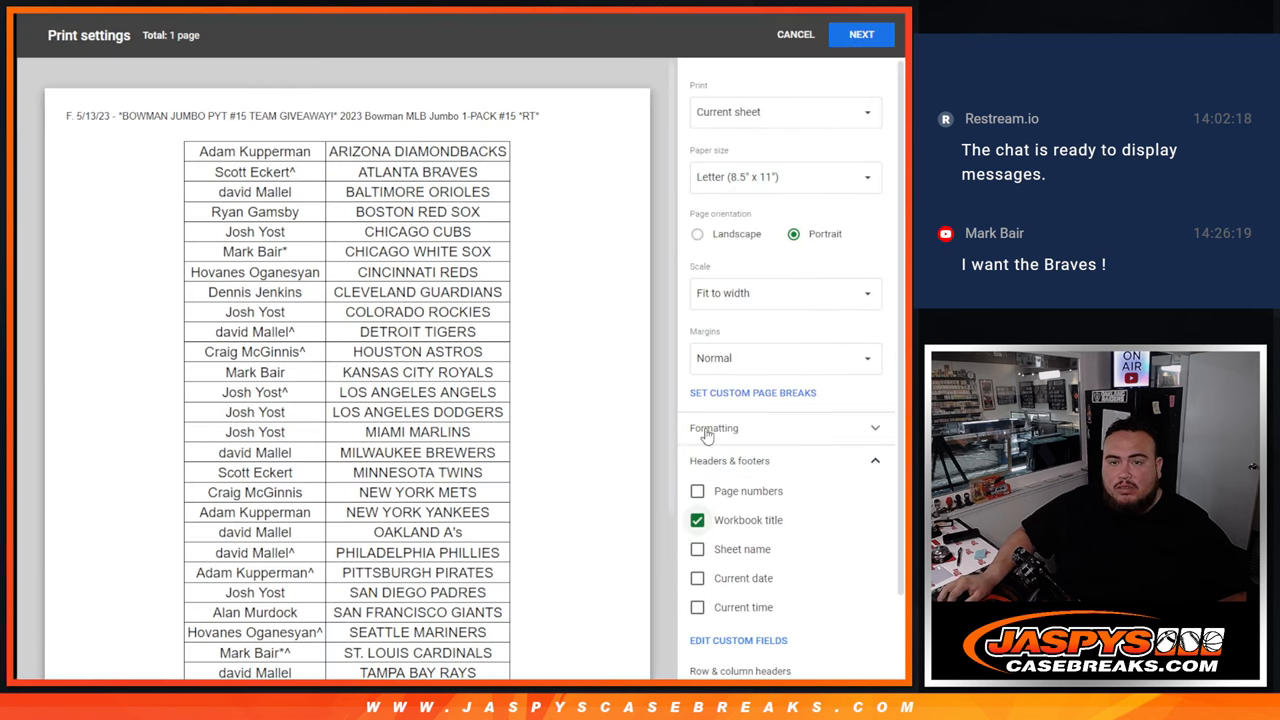
Print the team-sorted table through print settings and the browser print dialog
{"action": "scroll", "scroll_direction": "down", "scroll_amount": 3}
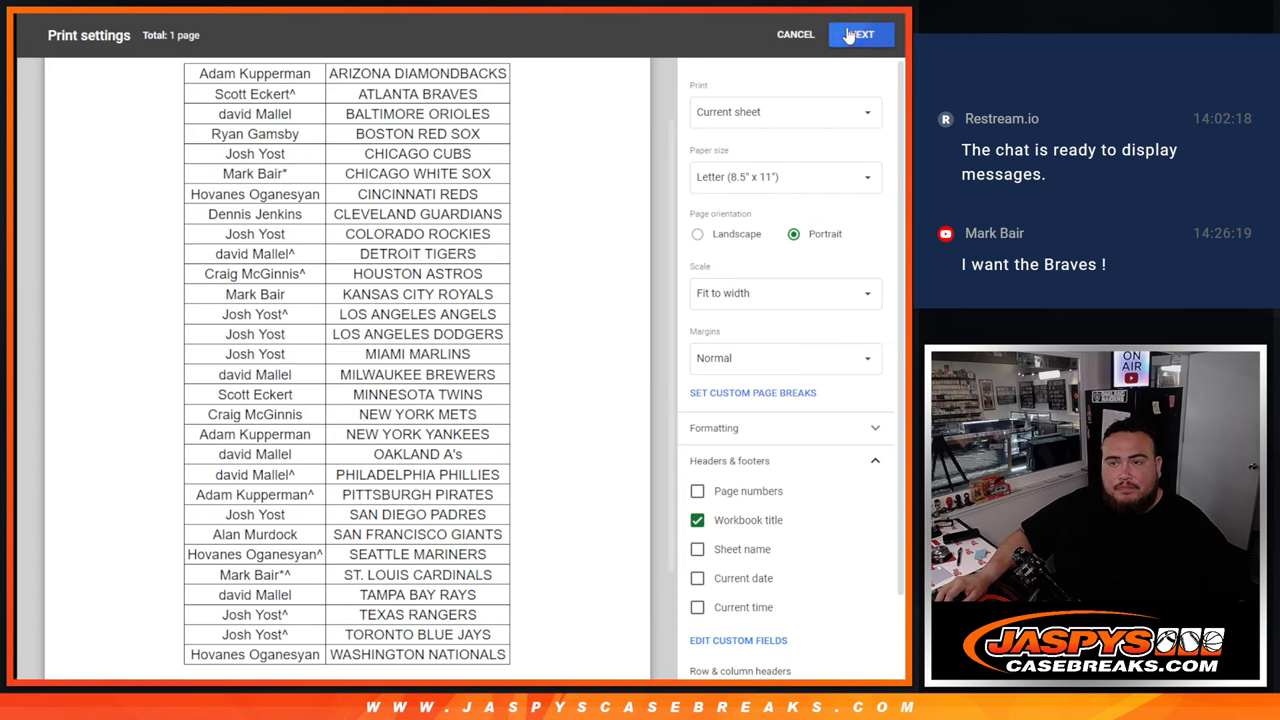
{"action": "left_click", "coordinate": [860, 34]}
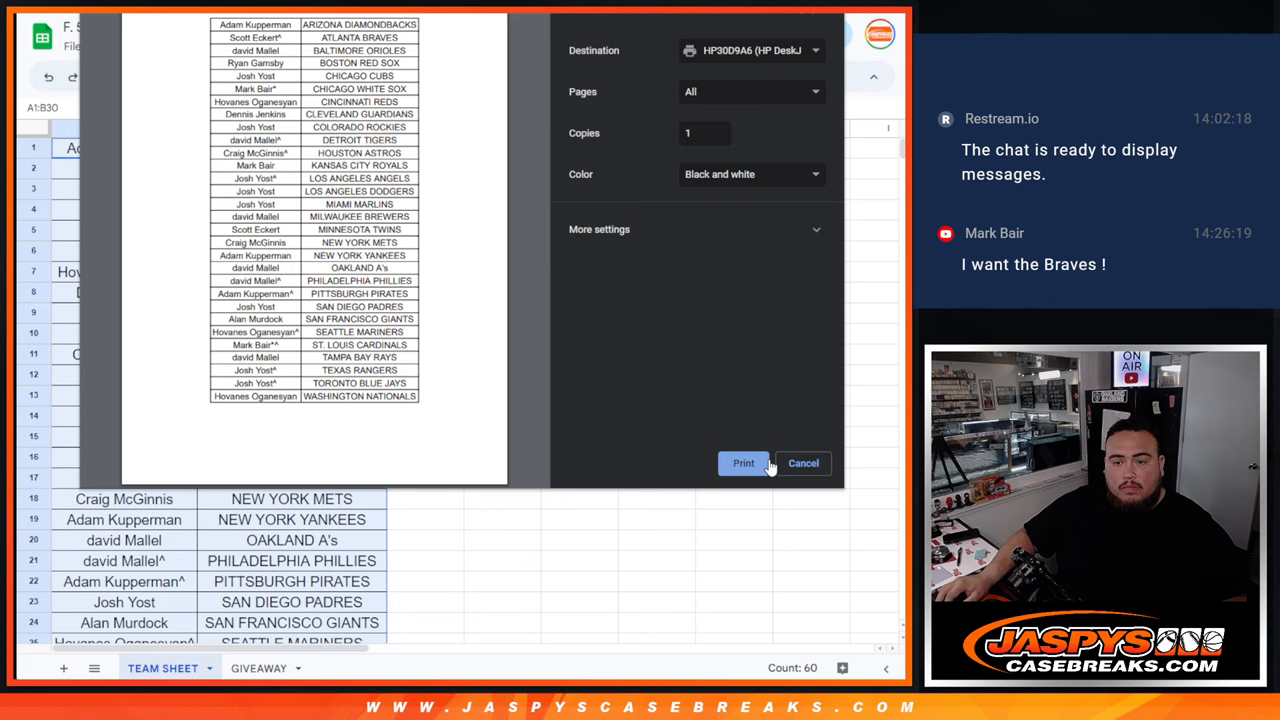
{"action": "left_click", "coordinate": [803, 462]}
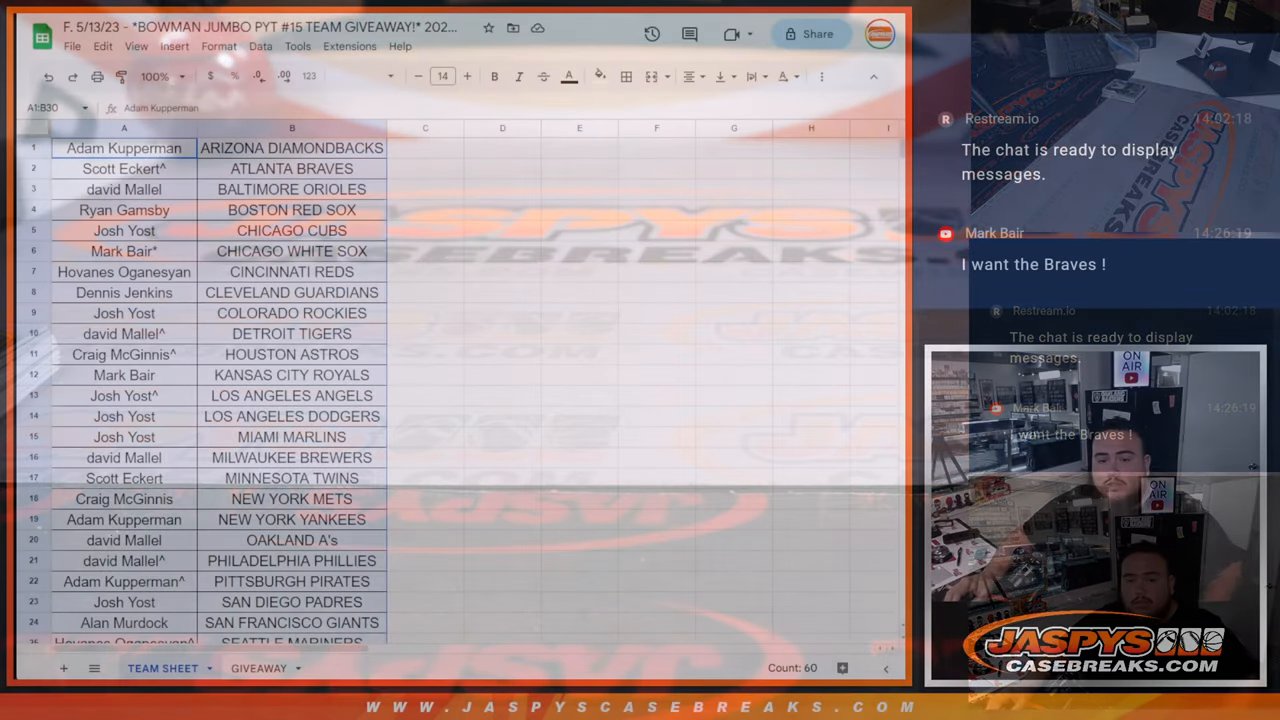
Roll two virtual dice in RANDOM.ORG's Dice Roller
{"action": "left_click", "coordinate": [258, 668]}
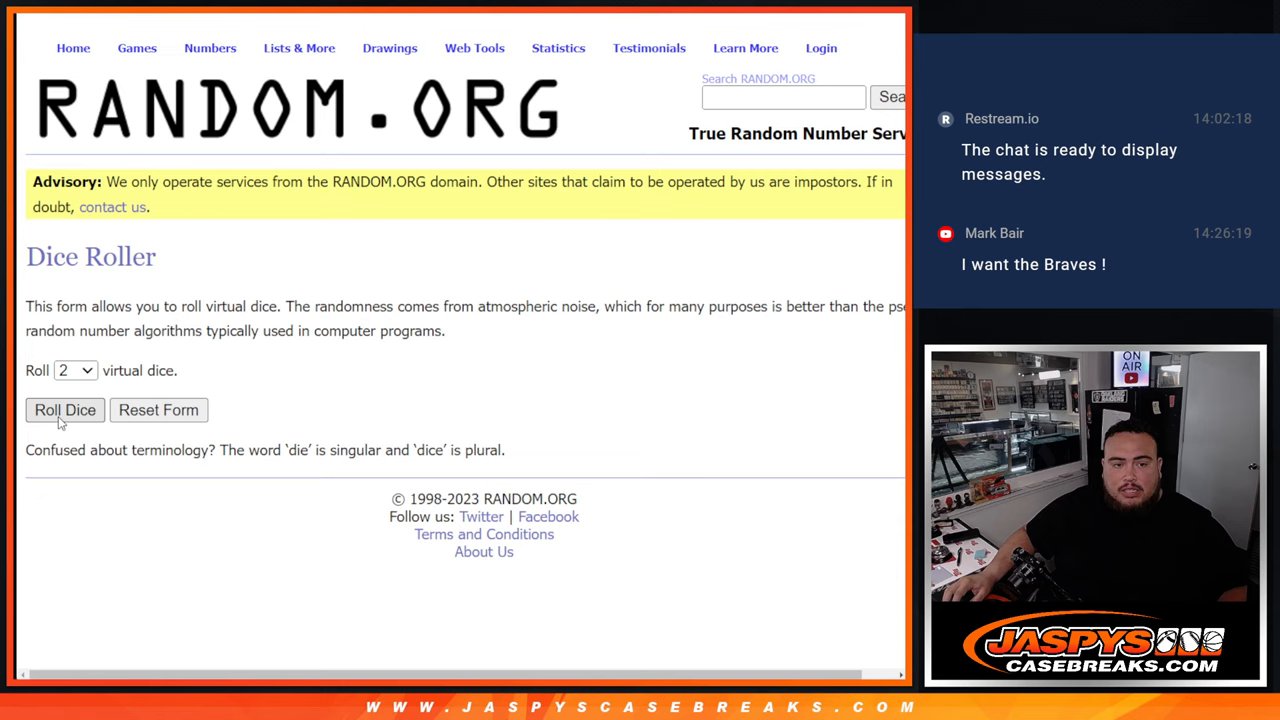
{"action": "left_click", "coordinate": [64, 410]}
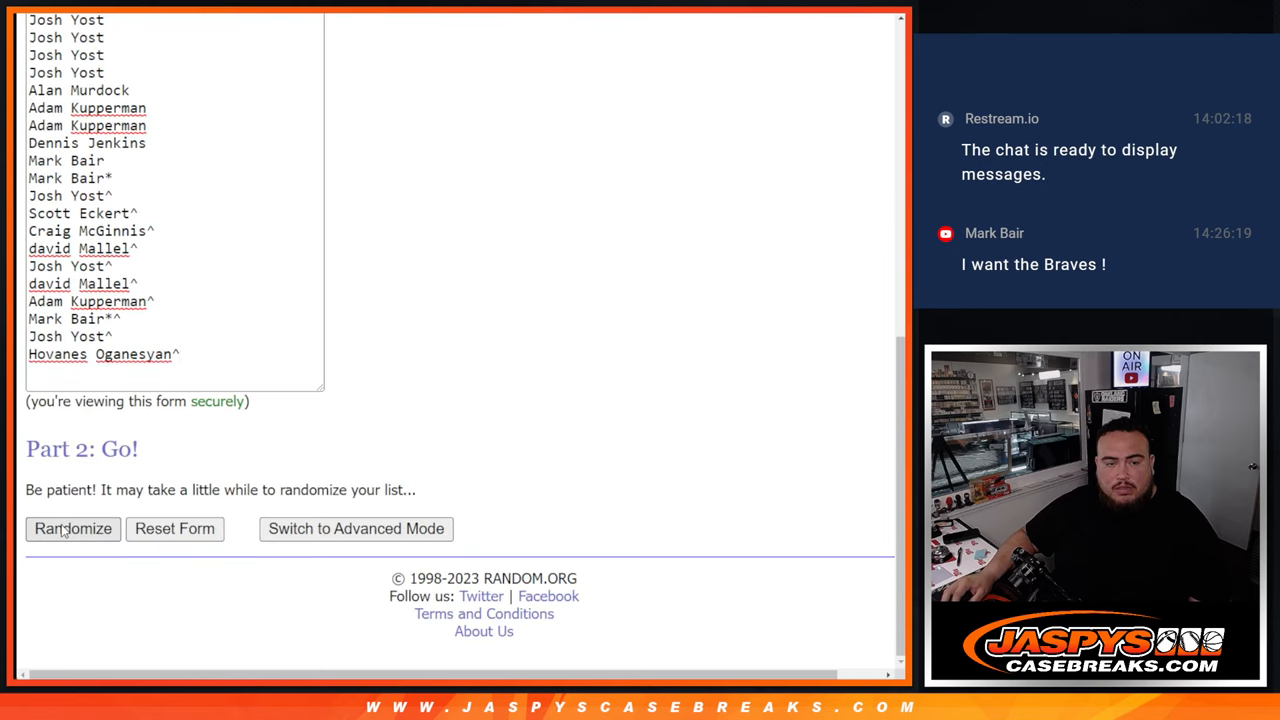
Reshuffle the 30 names to an 11-times count, highlight the count, and select the top names
{"action": "left_click", "coordinate": [72, 528]}
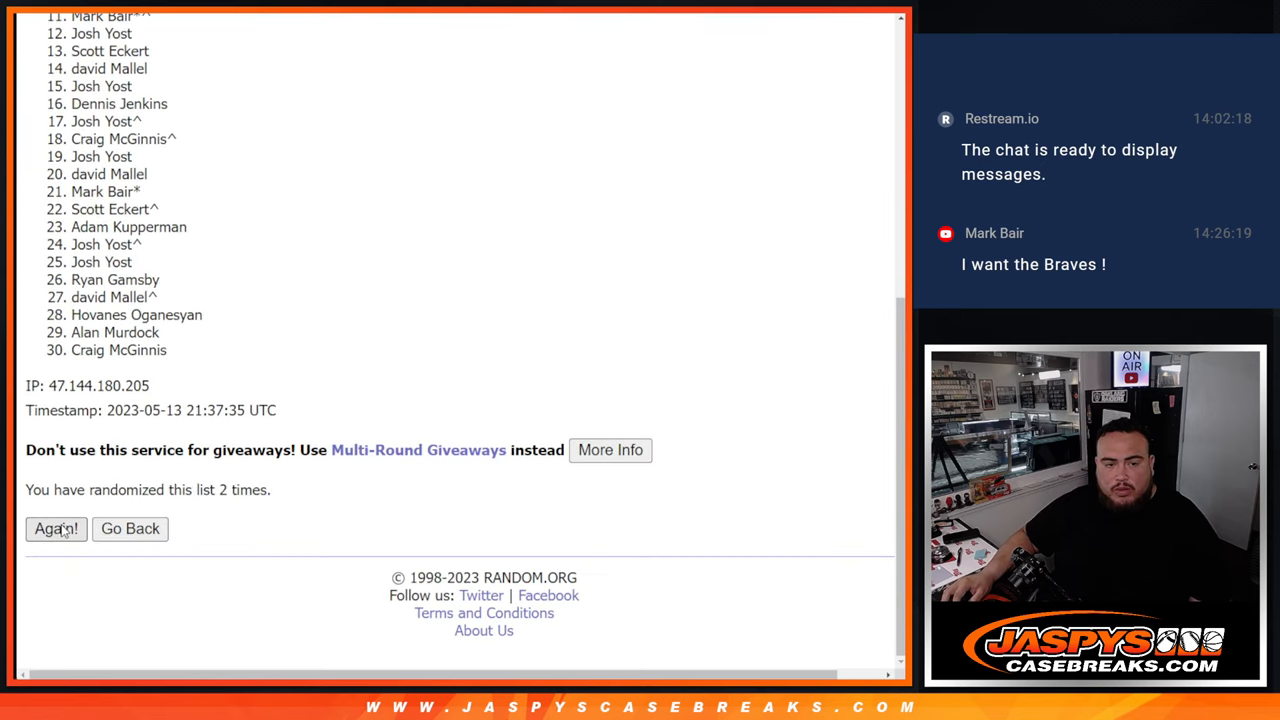
{"action": "left_click", "coordinate": [56, 529]}
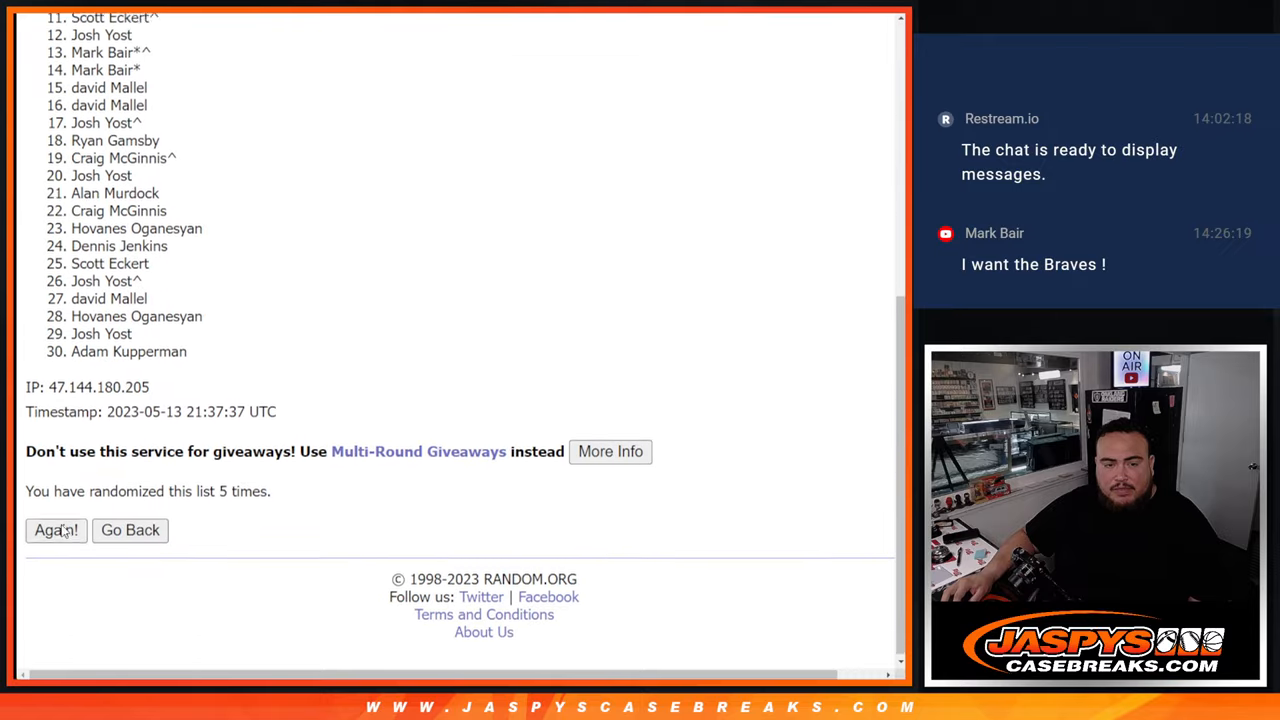
{"action": "left_click", "coordinate": [56, 529]}
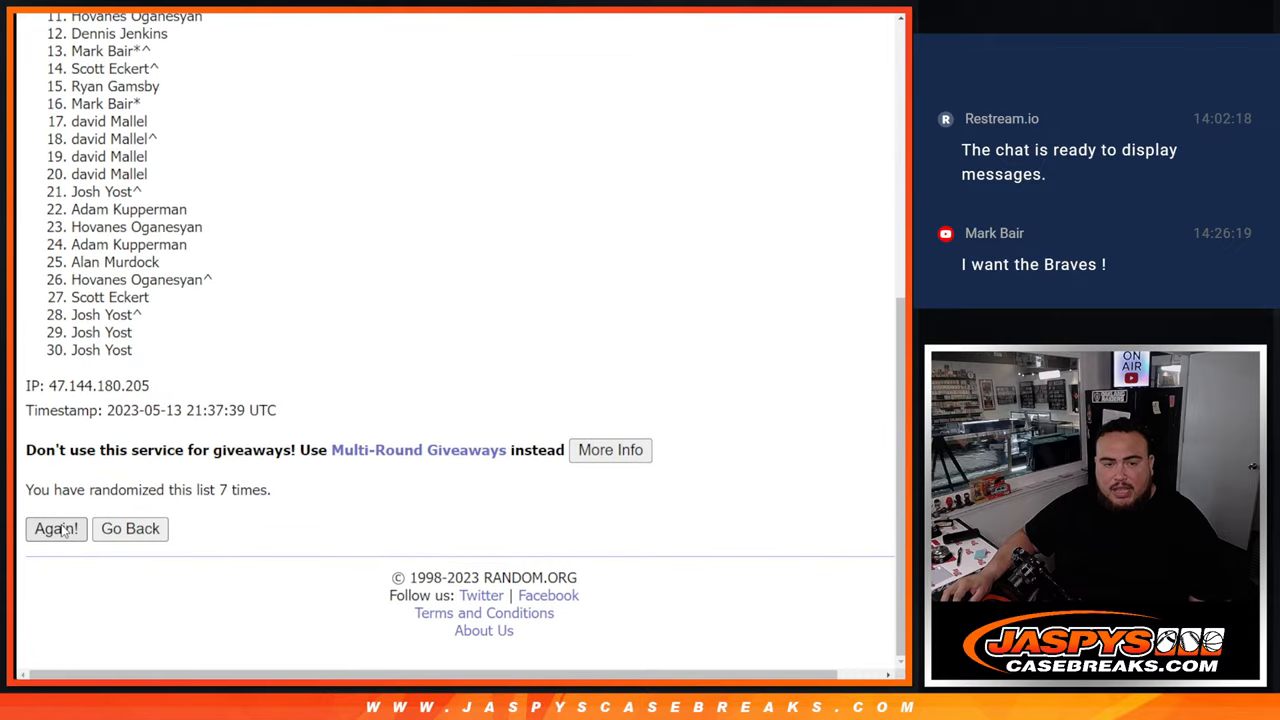
{"action": "left_click", "coordinate": [55, 528]}
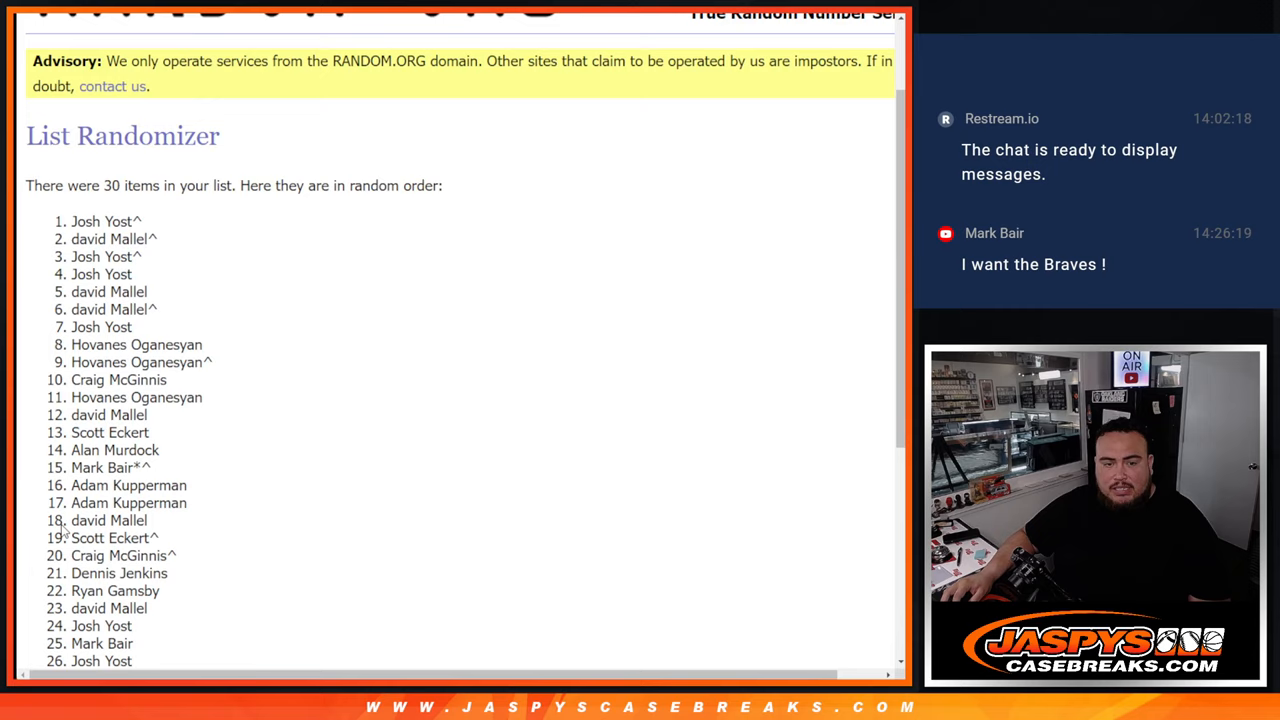
{"action": "scroll", "scroll_direction": "down", "scroll_amount": 3}
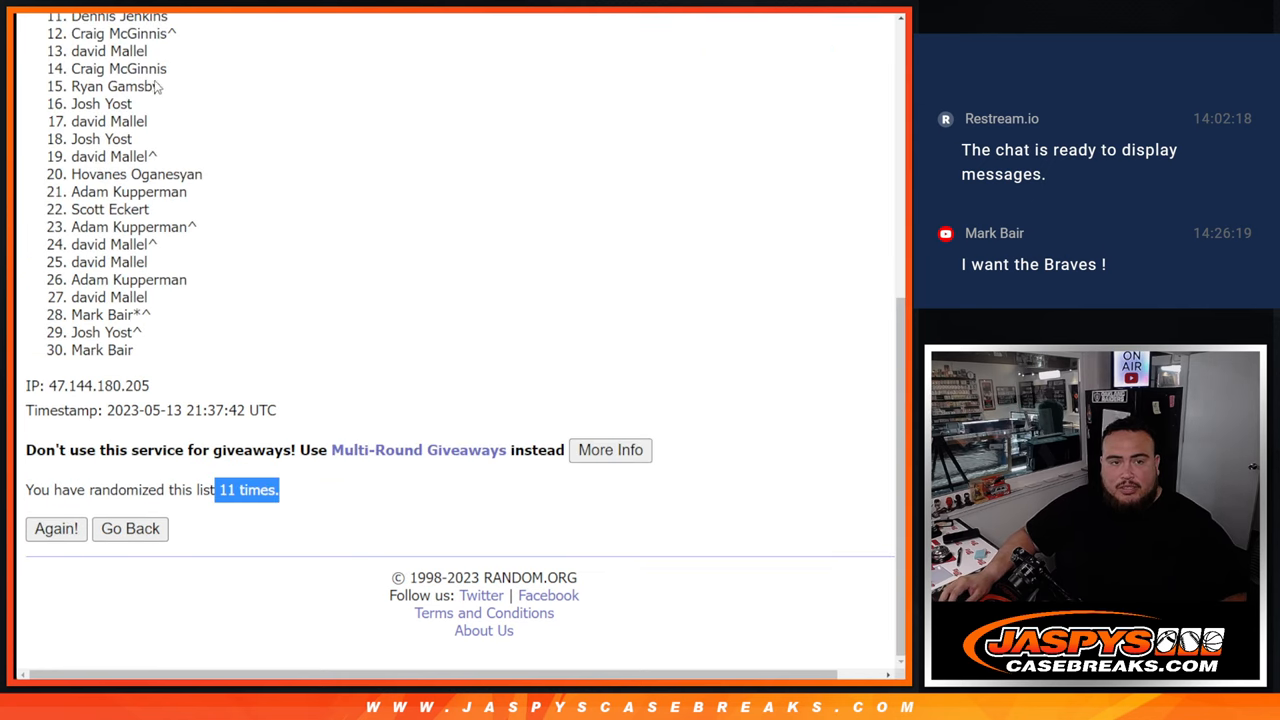
{"action": "double_click", "coordinate": [108, 51]}
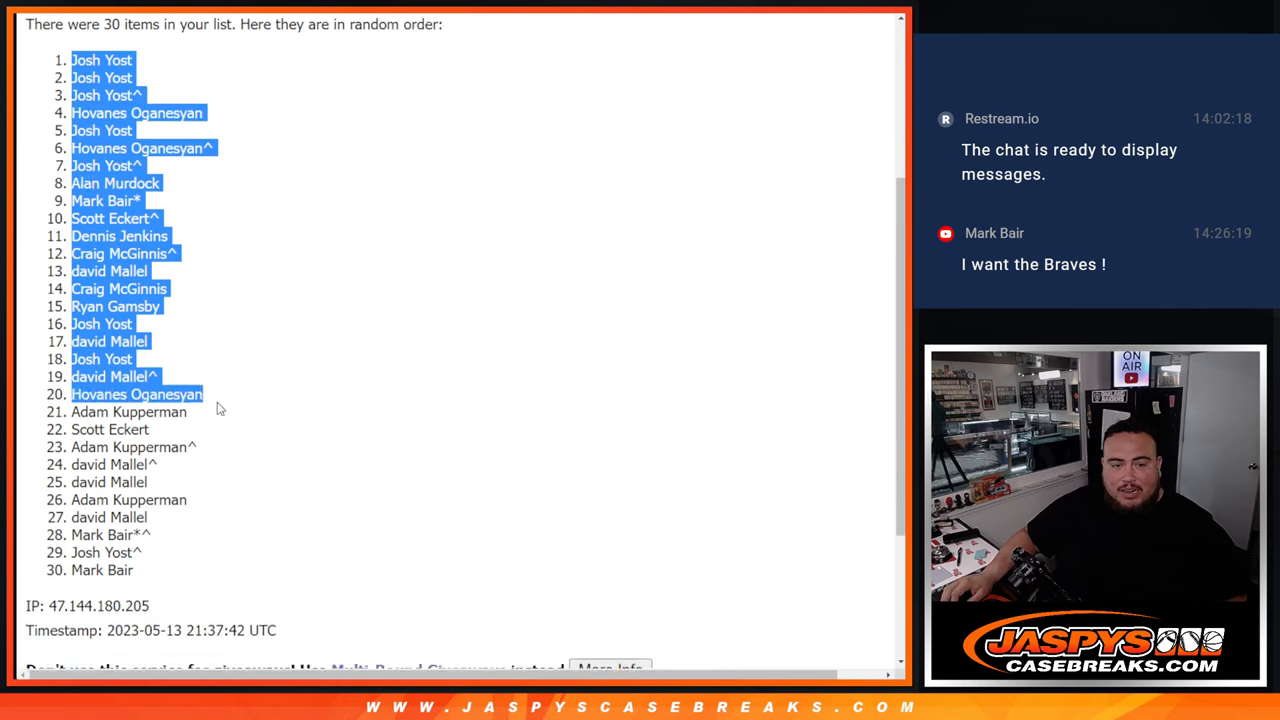
{"action": "scroll", "scroll_direction": "down", "scroll_amount": 3}
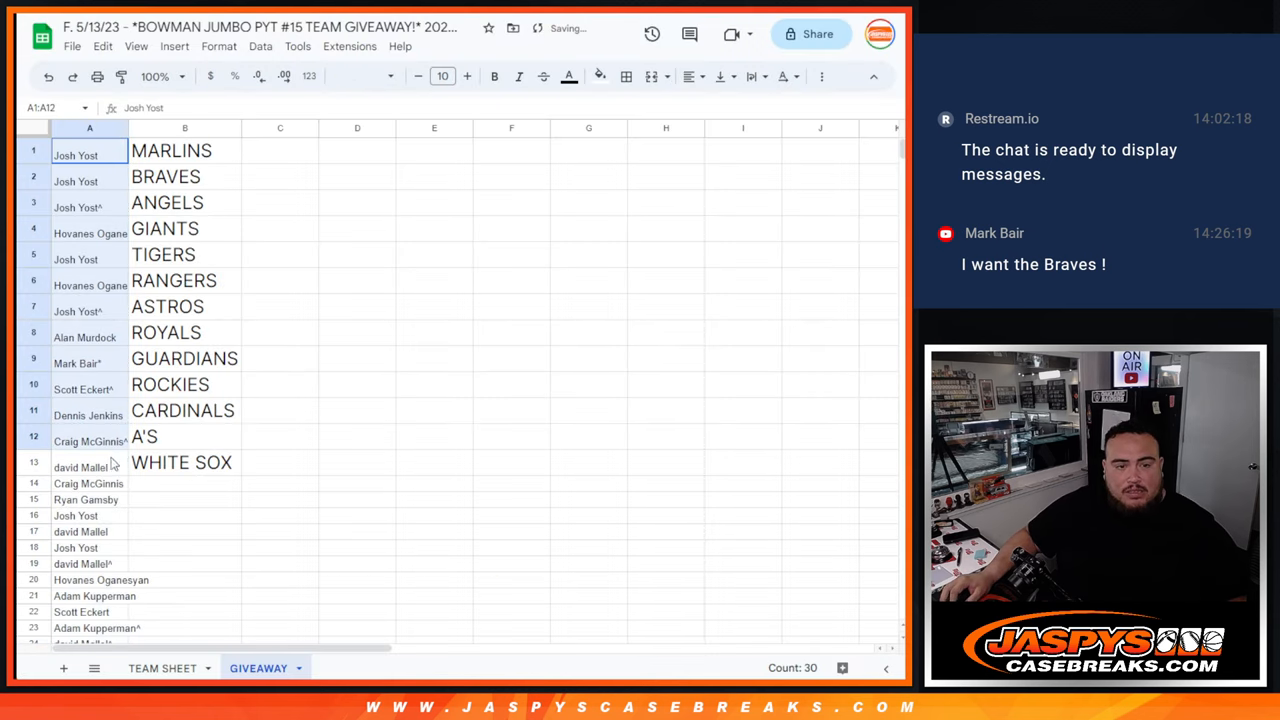
Set the top 13 names in A1:A13 to font size 18
{"action": "left_click", "coordinate": [442, 76]}
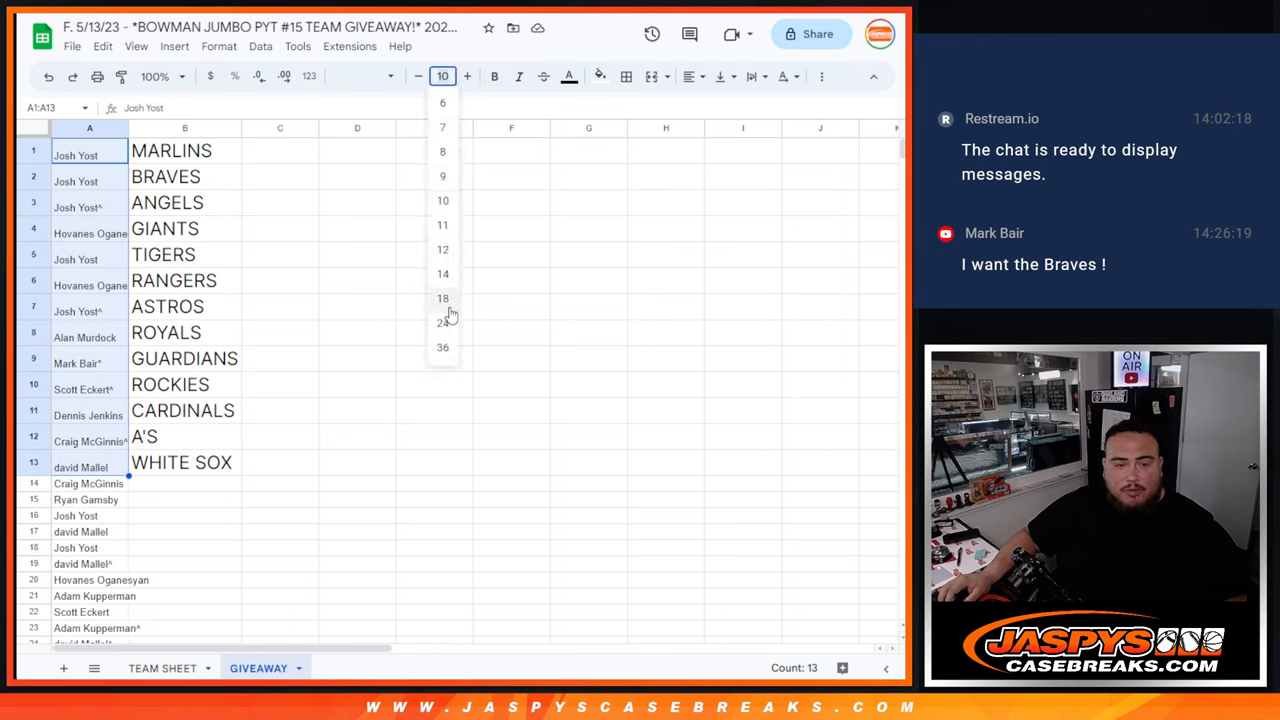
{"action": "left_click", "coordinate": [443, 298]}
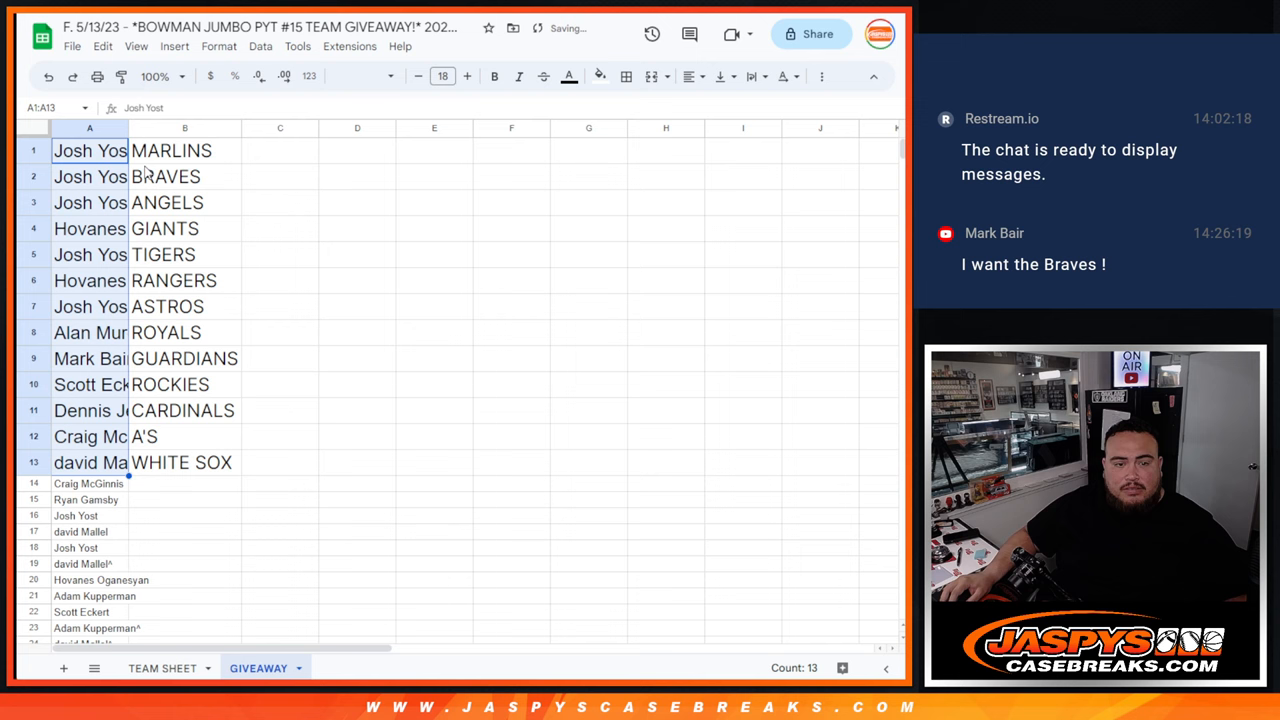
{"action": "scroll", "scroll_direction": "down", "scroll_amount": 3}
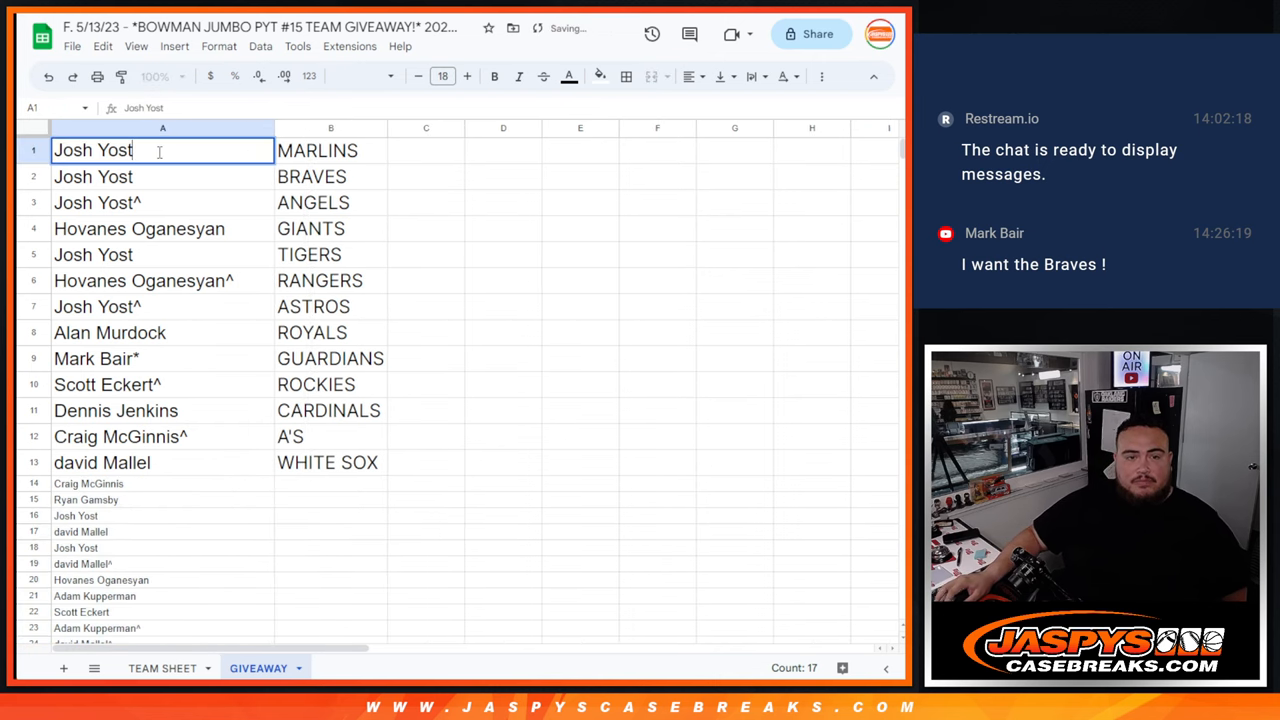
Add ^ marks to free-spot winners, including the name in row 5
{"action": "type", "text": "^"}
{"action": "left_click", "coordinate": [162, 202]}
{"action": "type", "text": "^"}
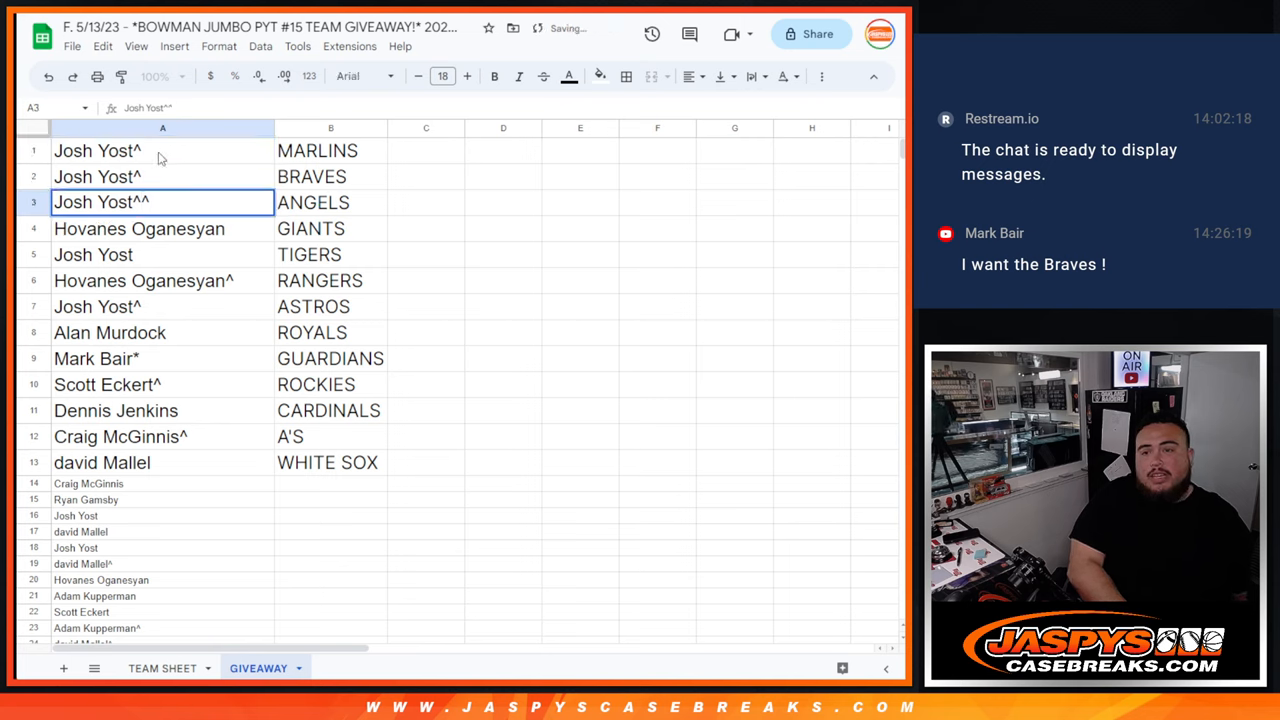
{"action": "left_click", "coordinate": [139, 228]}
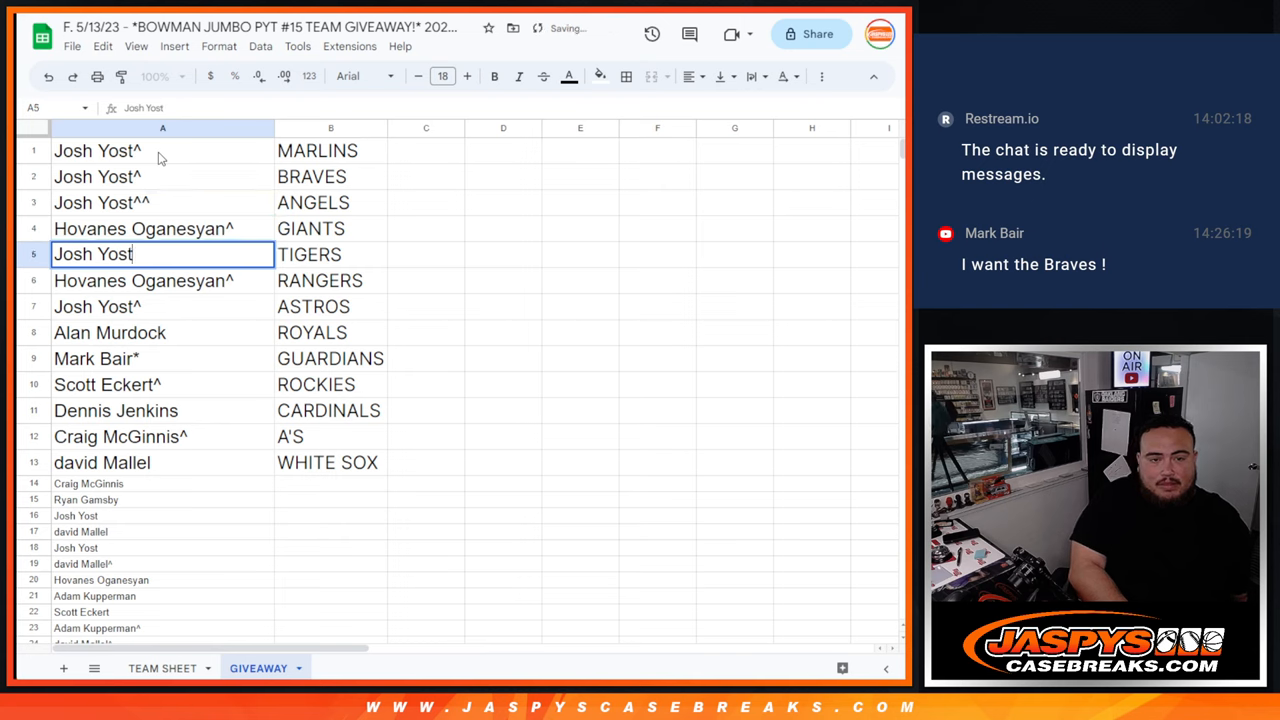
{"action": "type", "text": "^"}
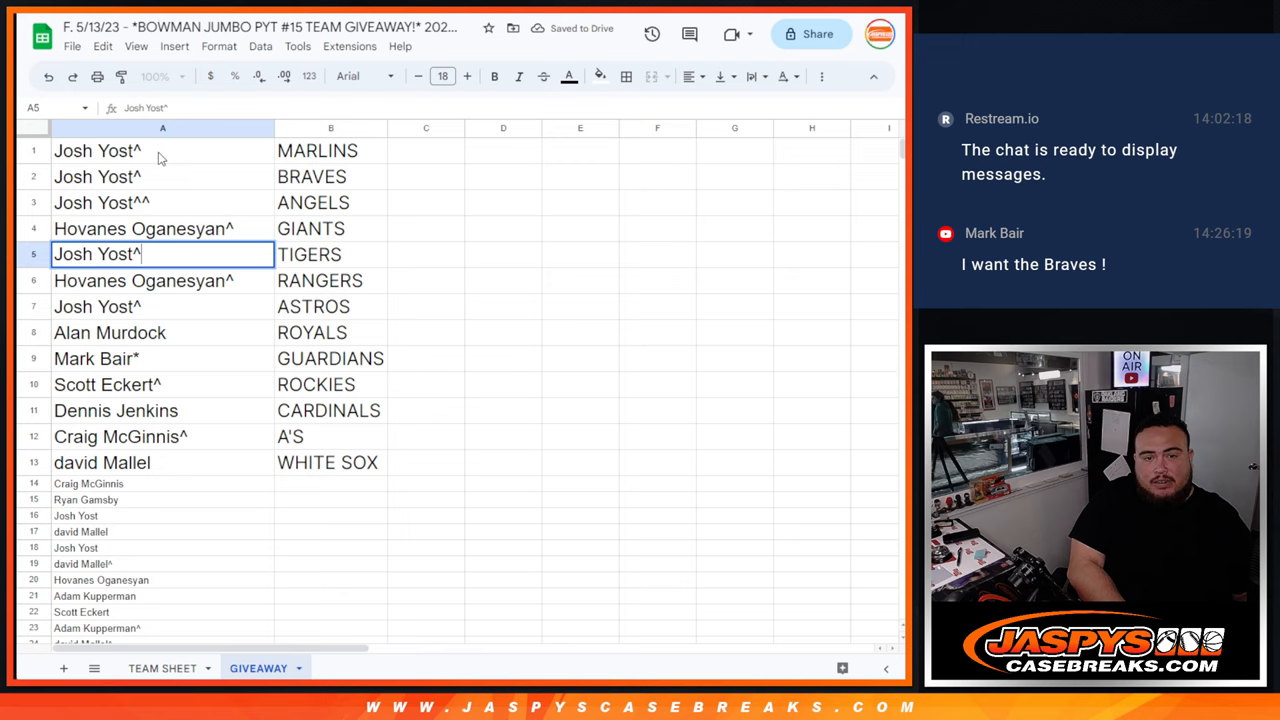